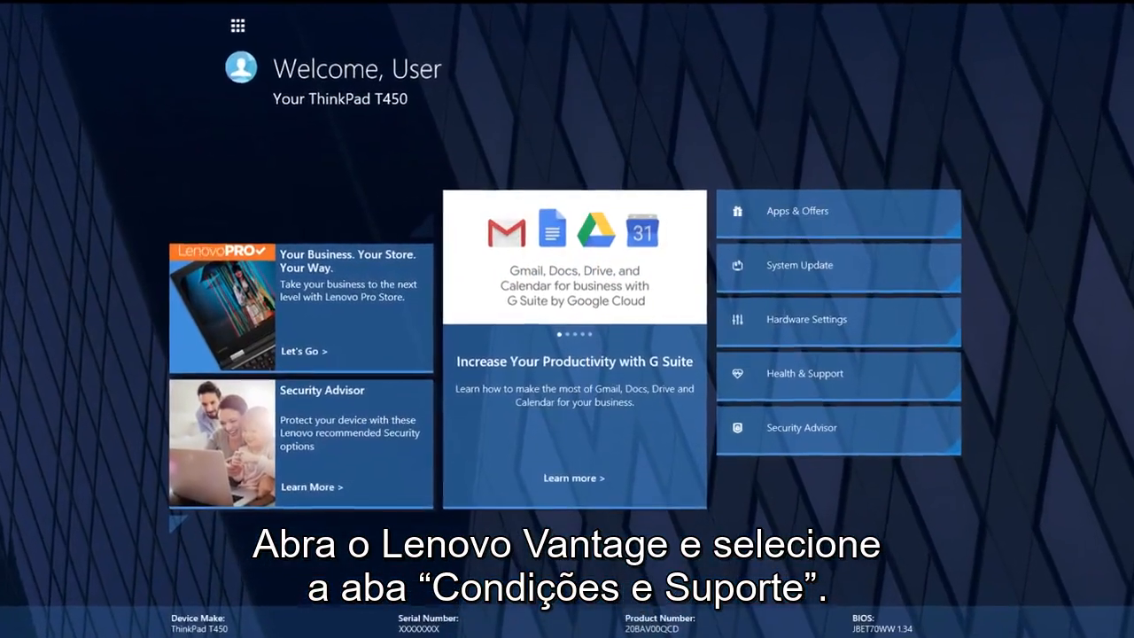
# Navigate through System Tools and Health & Support to the Hardware Scan page
pyautogui.click(803, 373)
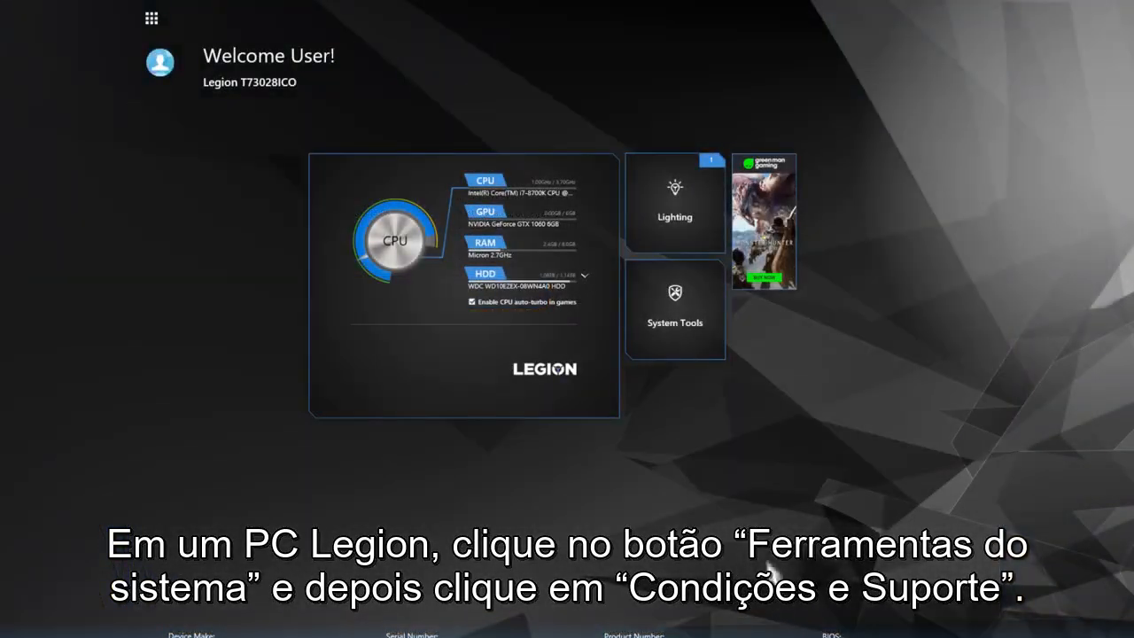
pyautogui.click(674, 310)
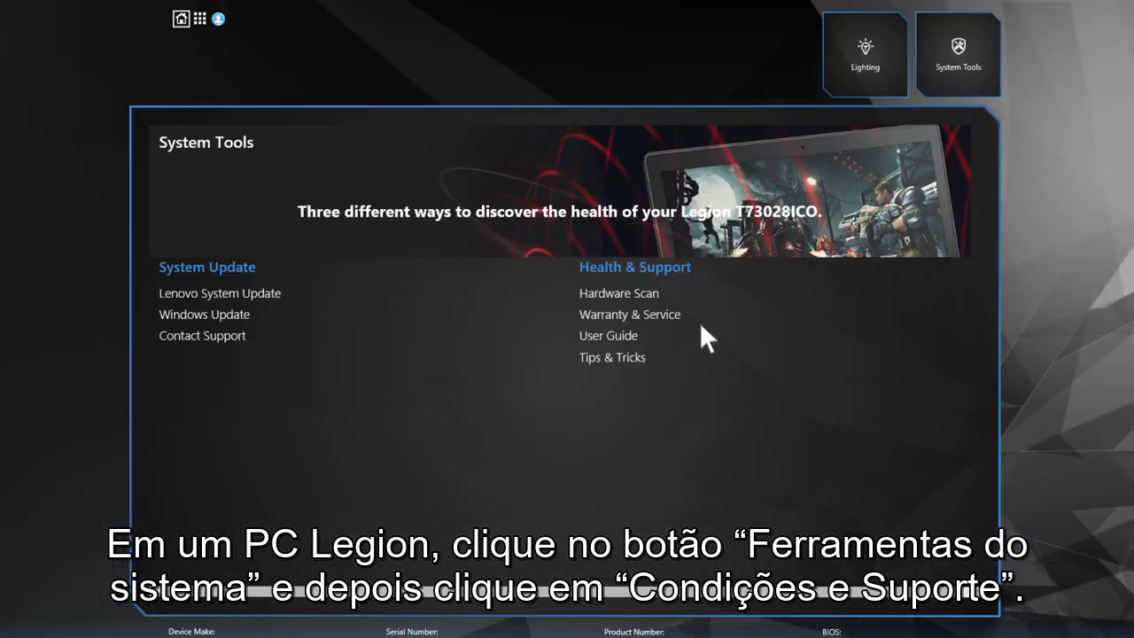
pyautogui.click(634, 267)
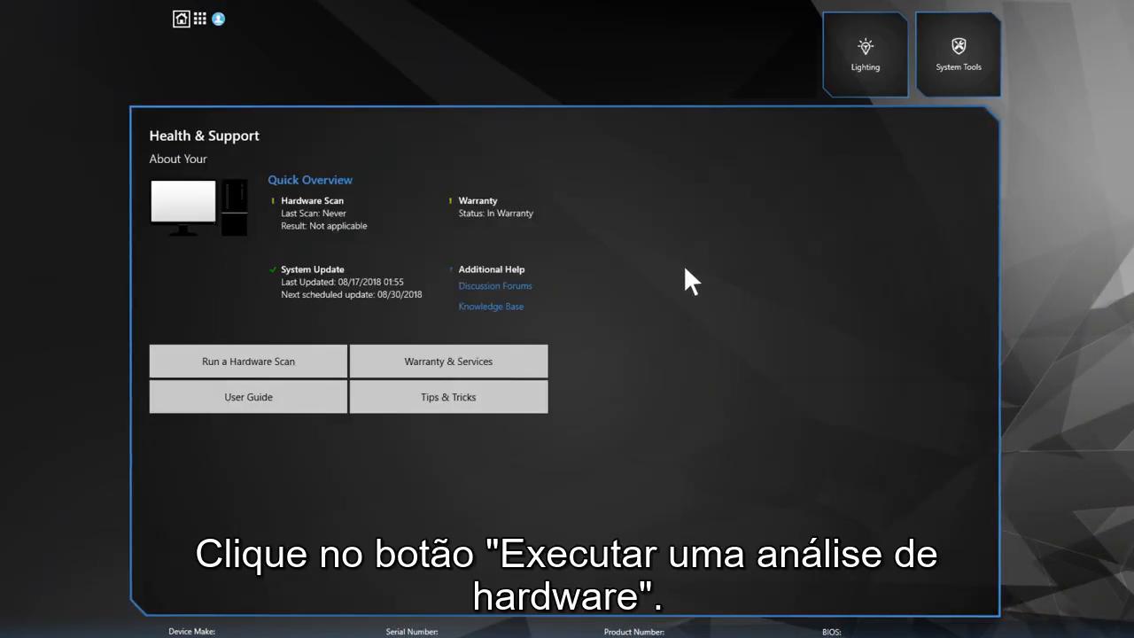
pyautogui.click(248, 360)
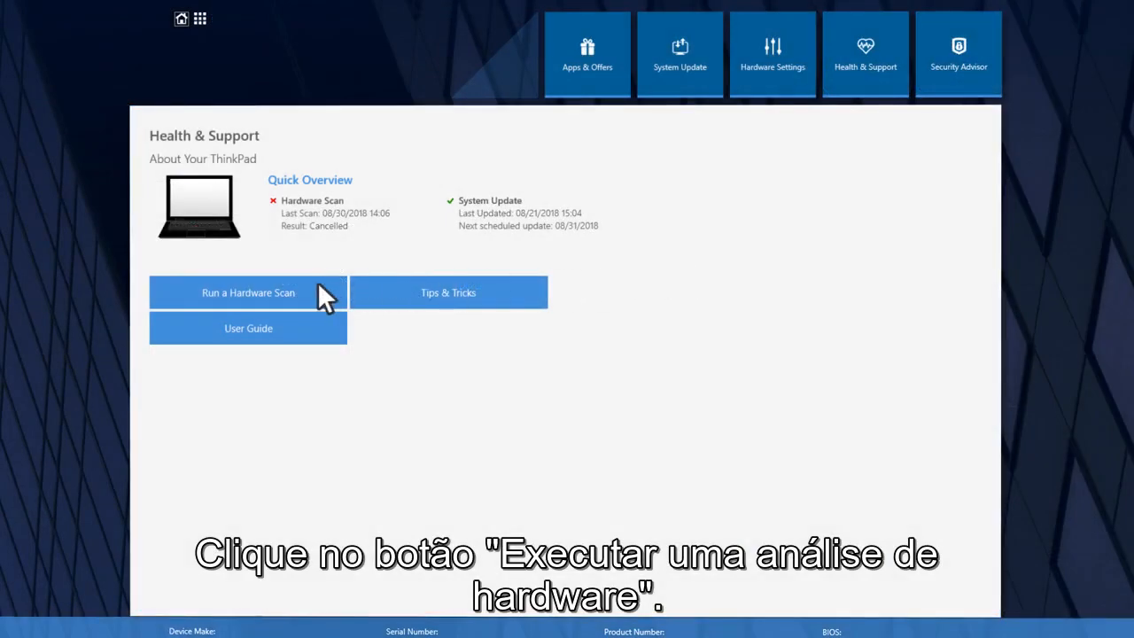
pyautogui.click(248, 293)
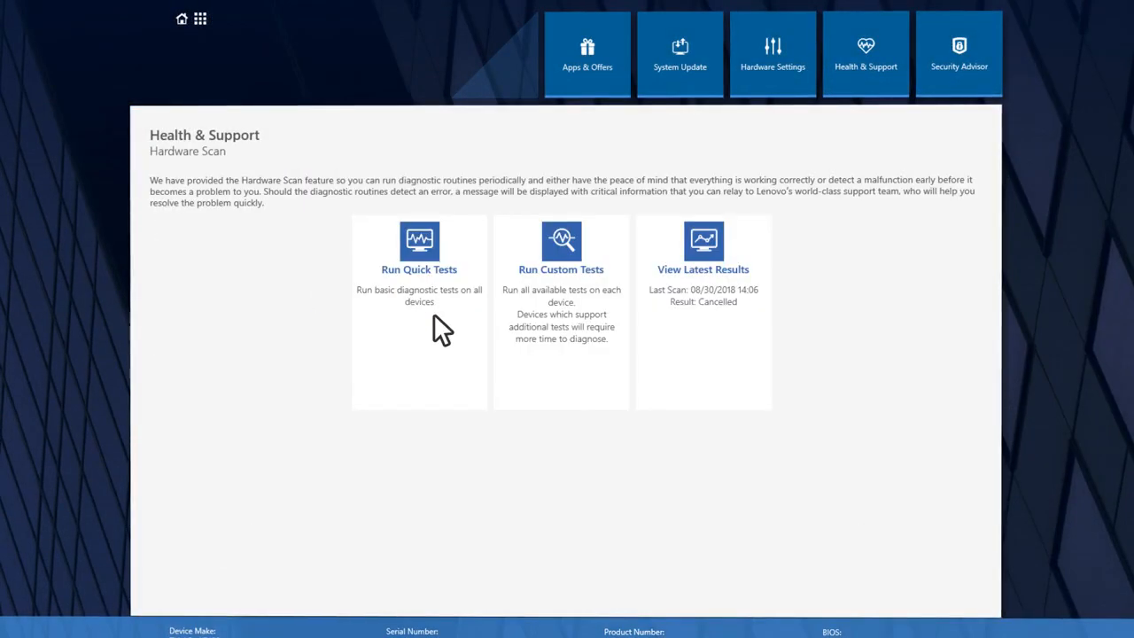
# Run Quick Tests and confirm the Information notice to start scanning
pyautogui.click(419, 252)
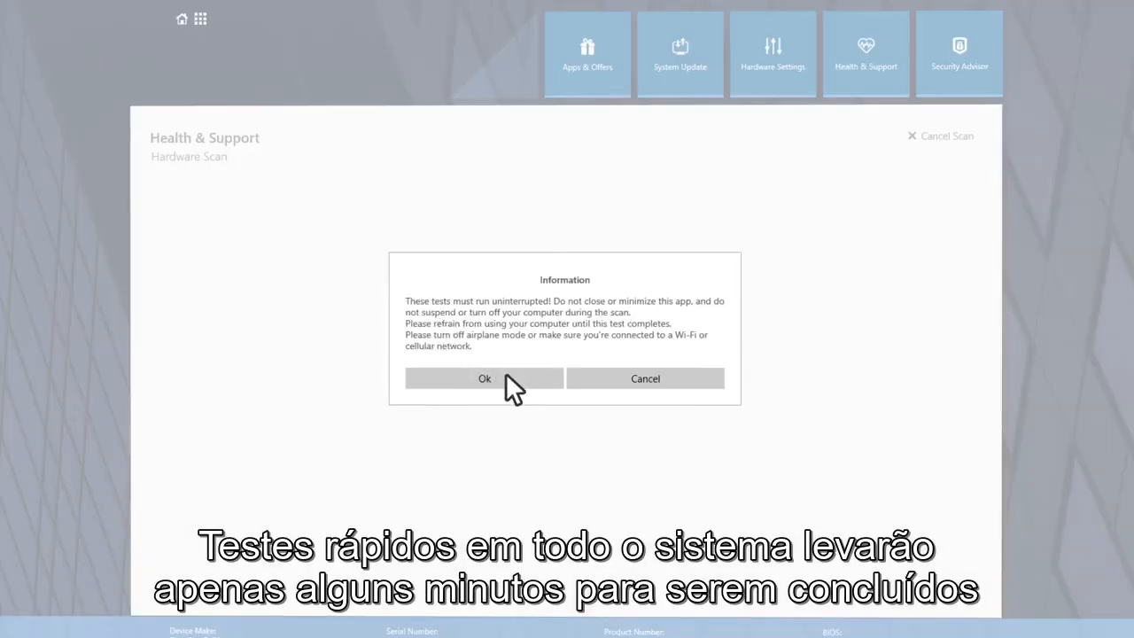
pyautogui.click(484, 378)
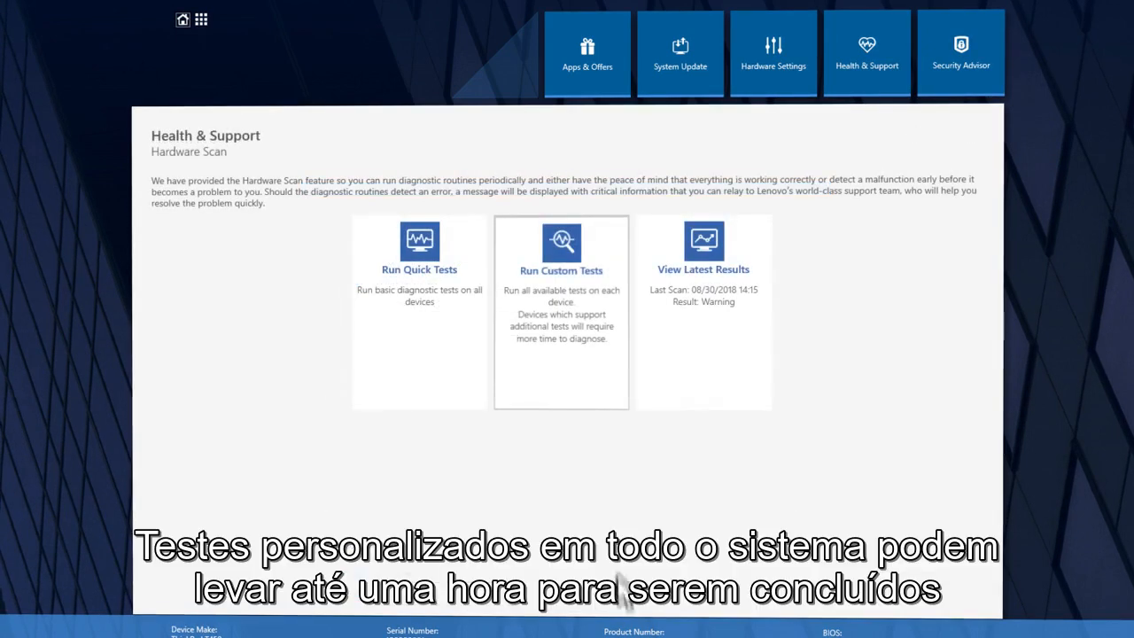
# Open Run Custom Tests and scan with all devices selected
pyautogui.click(560, 248)
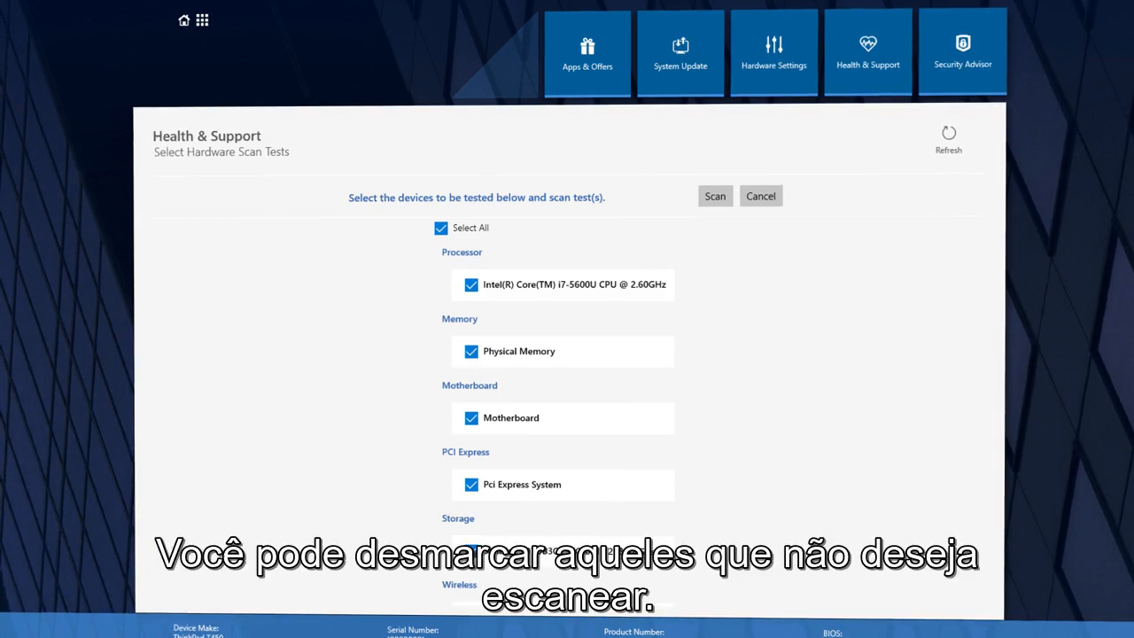
pyautogui.moveTo(715, 195)
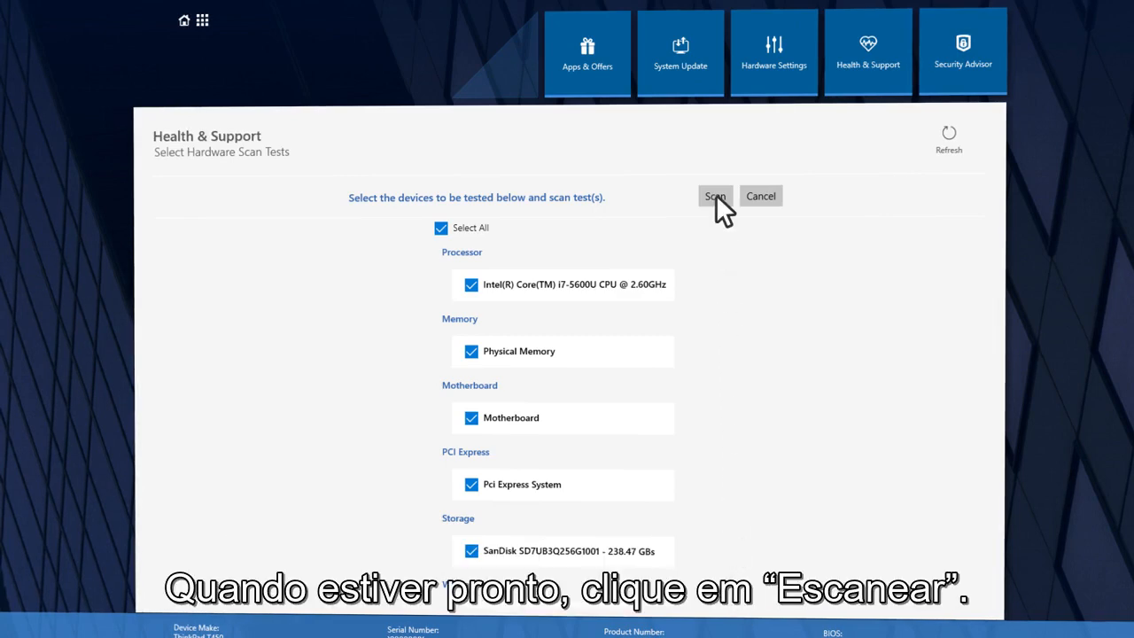
pyautogui.click(715, 195)
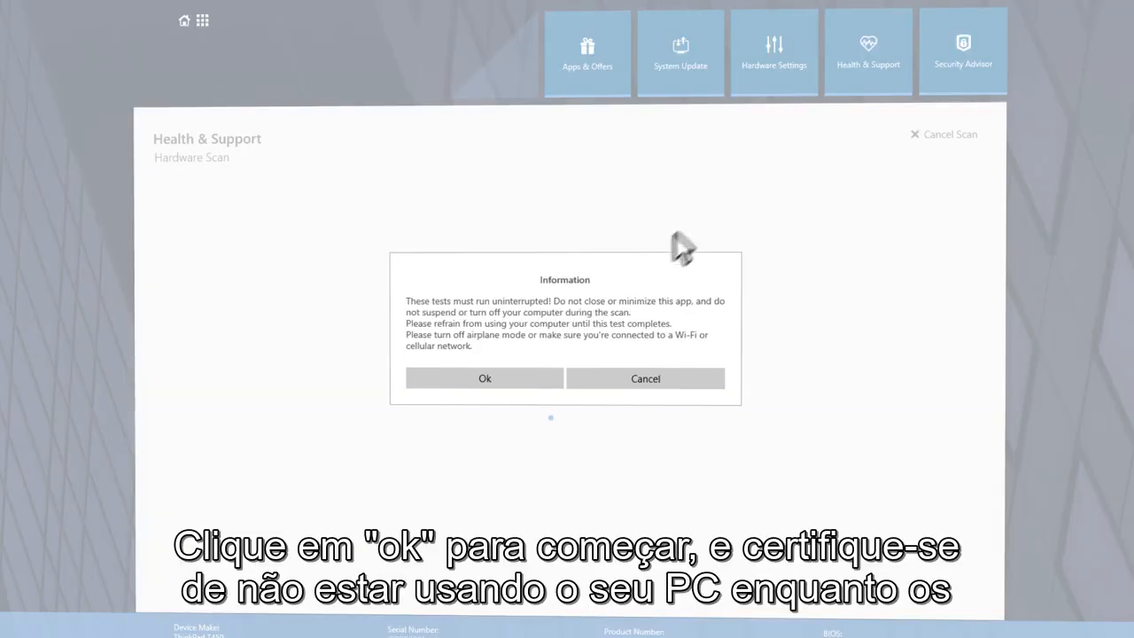
# Confirm the Information notice and let the custom scan run to 100%
pyautogui.click(483, 378)
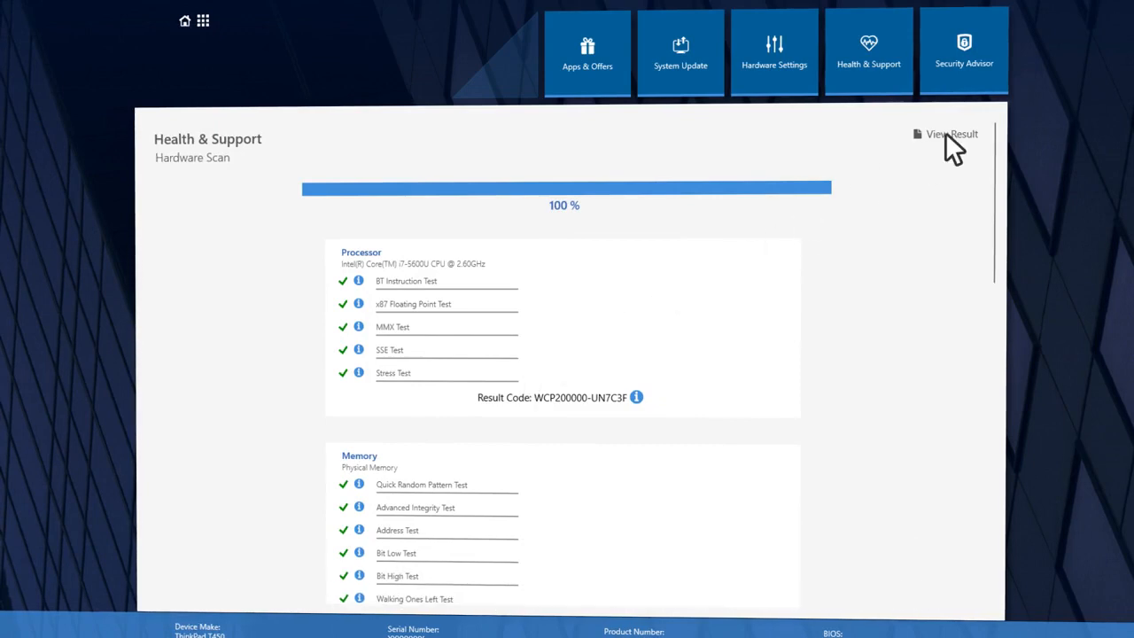
# Open the scan result, save the report, and reopen View Latest Results
pyautogui.click(951, 134)
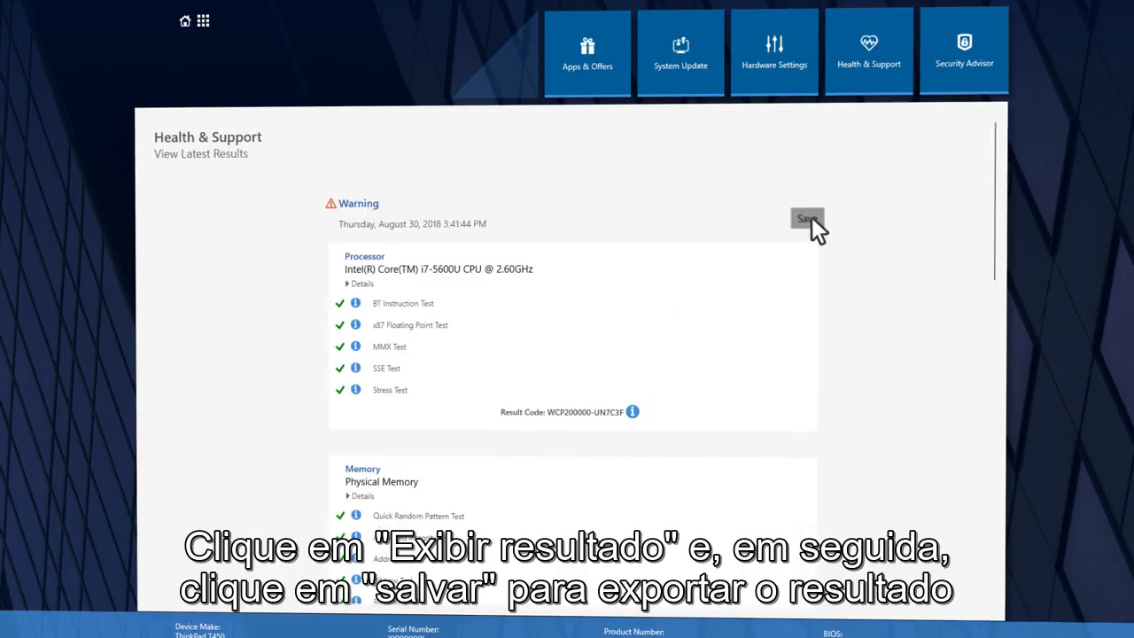
pyautogui.click(806, 219)
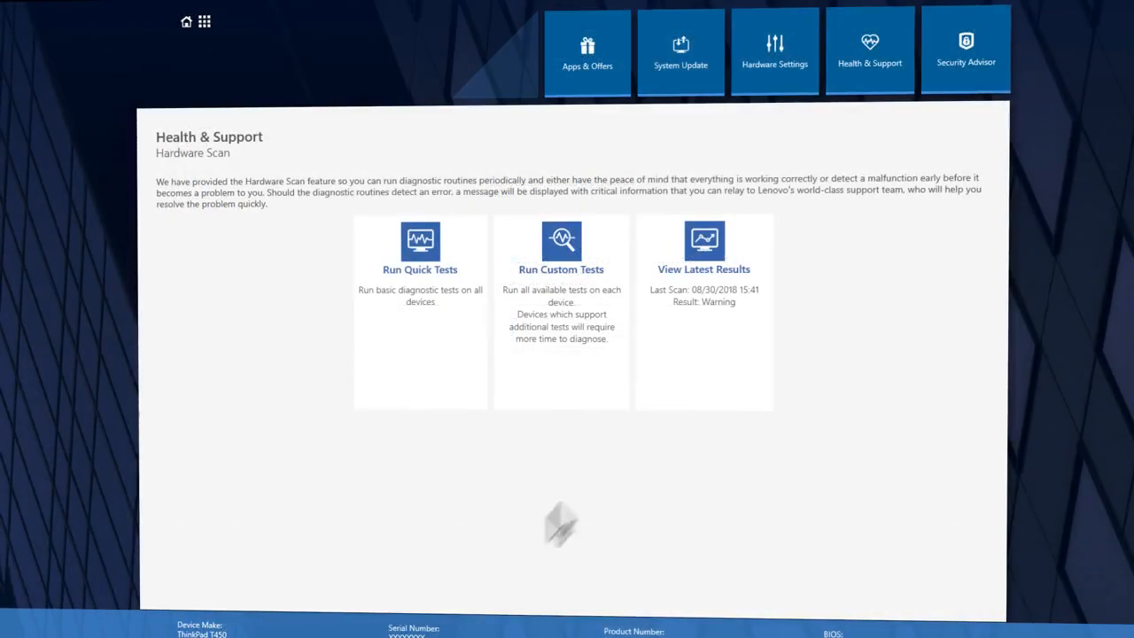
pyautogui.click(703, 252)
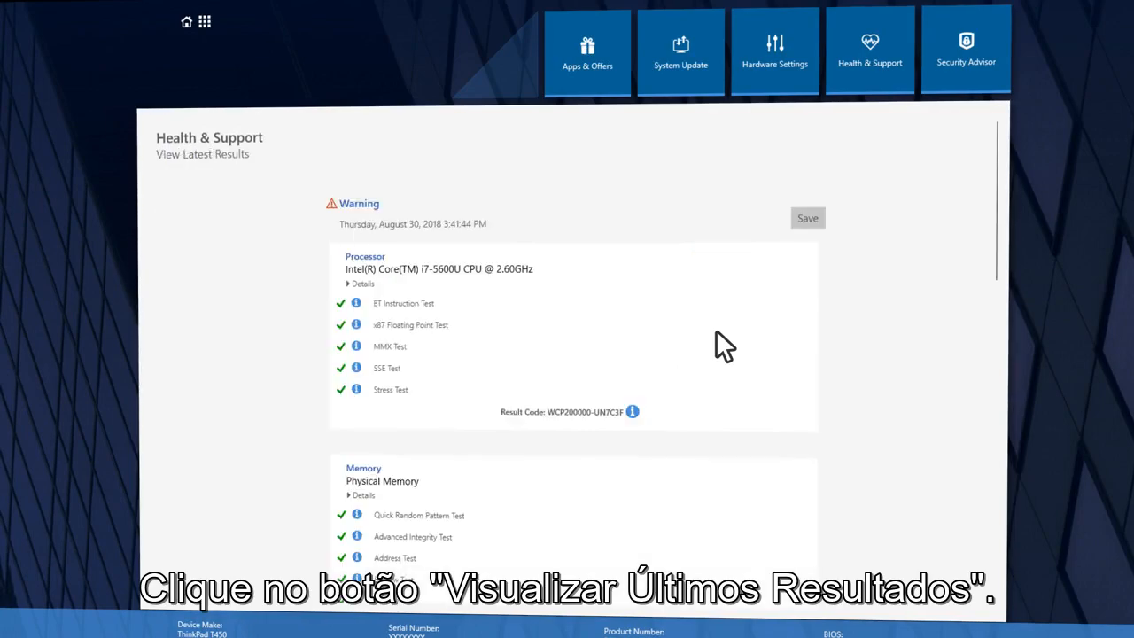